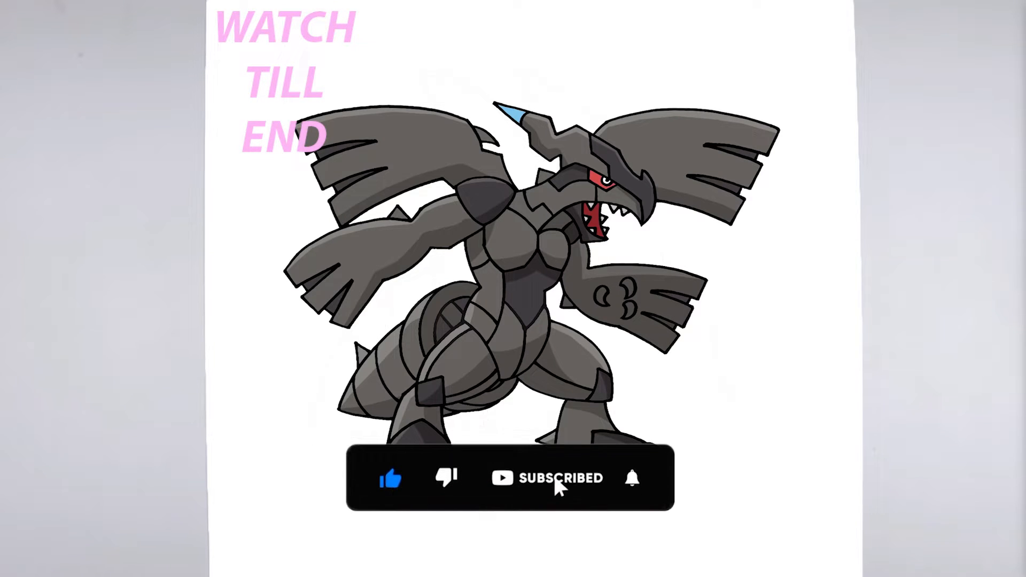
{"action": "left_click", "coordinate": [632, 478]}
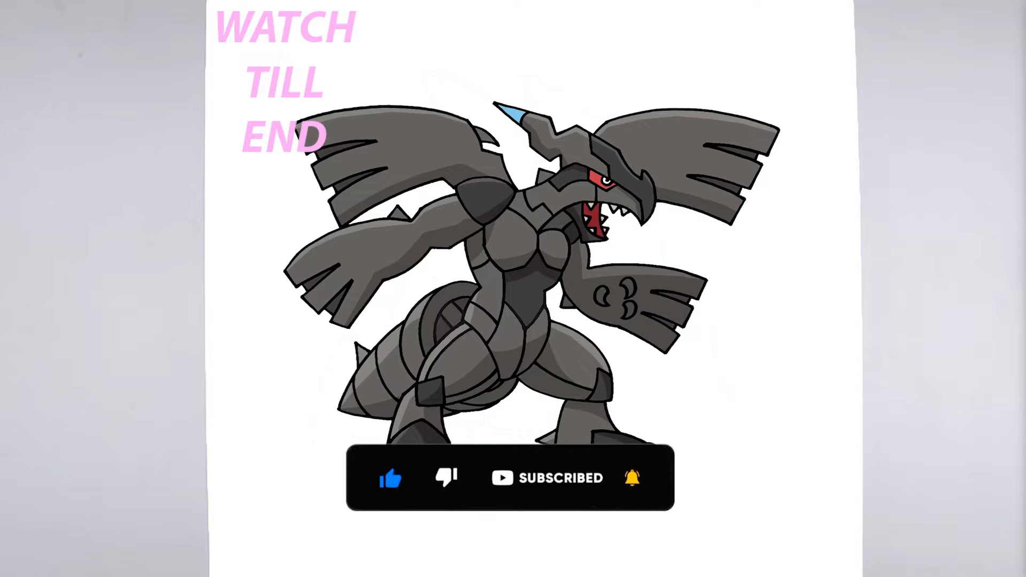